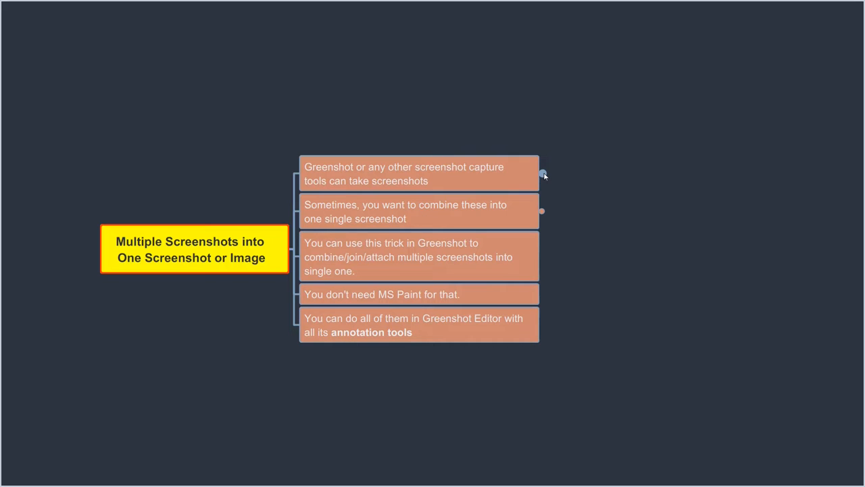
- Reveal the two examples under the point about combining screenshots into one
left_click(543, 173)
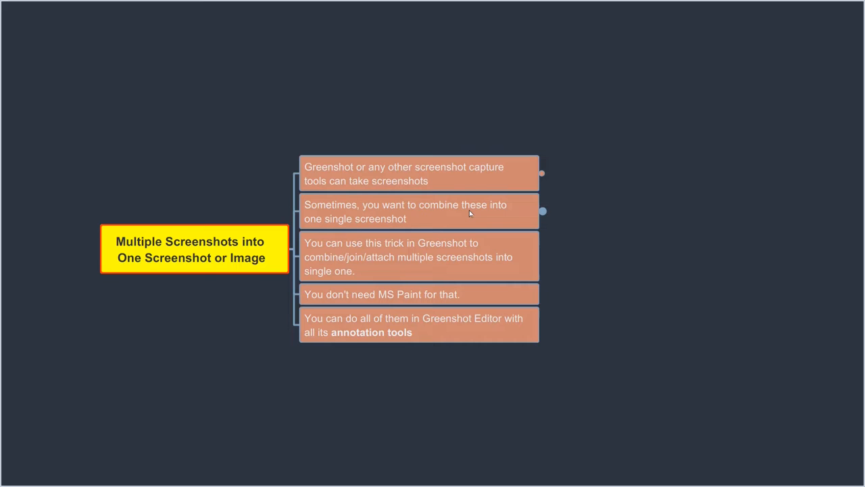
mouse_move(543, 217)
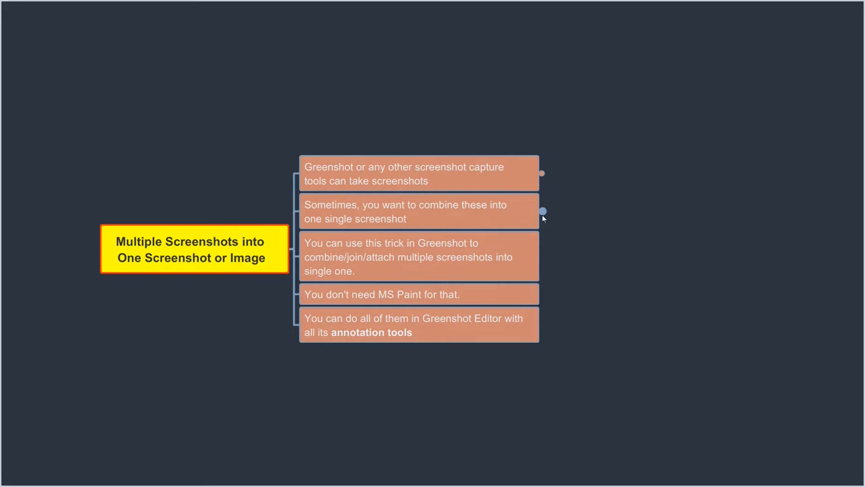
left_click(544, 211)
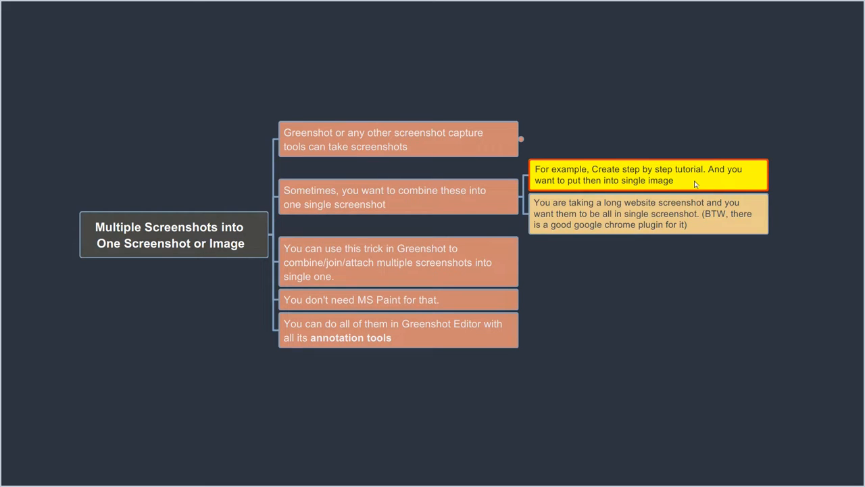
mouse_move(665, 211)
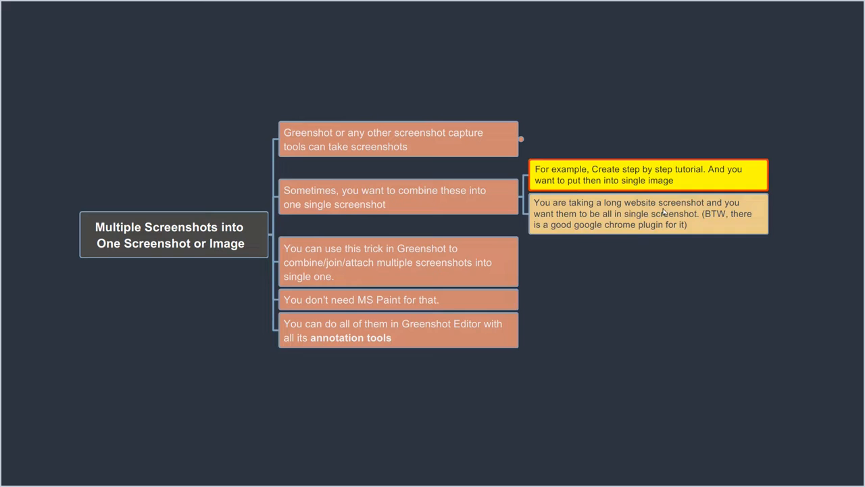
- Show the long website capture example, then collapse both examples under their parent point
left_click(648, 212)
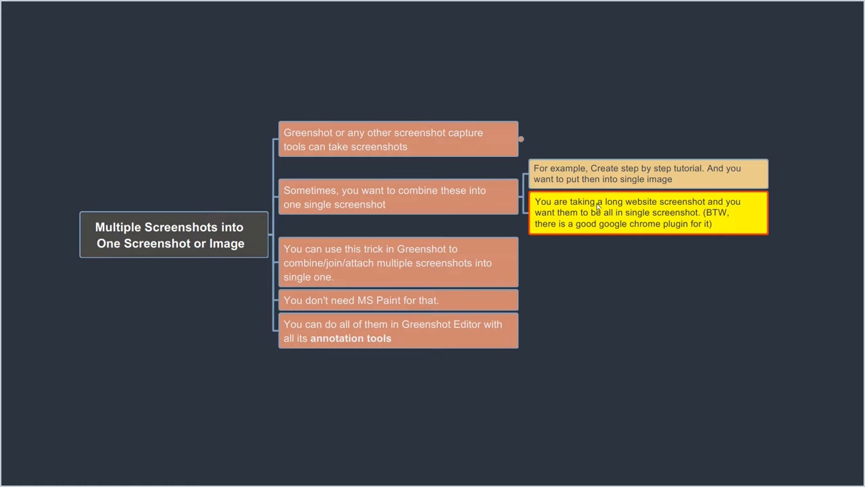
left_click(398, 198)
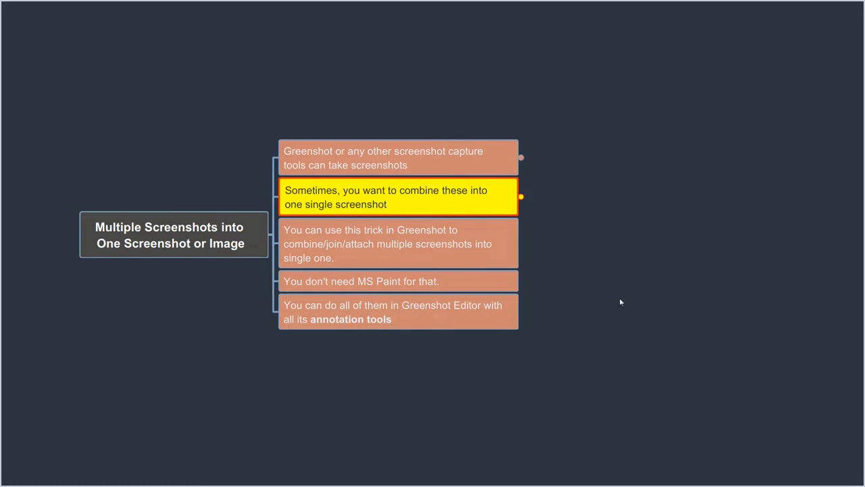
- Advance through the Greenshot trick and no-MS-Paint points to the Greenshot Editor annotation tools point
left_click(397, 242)
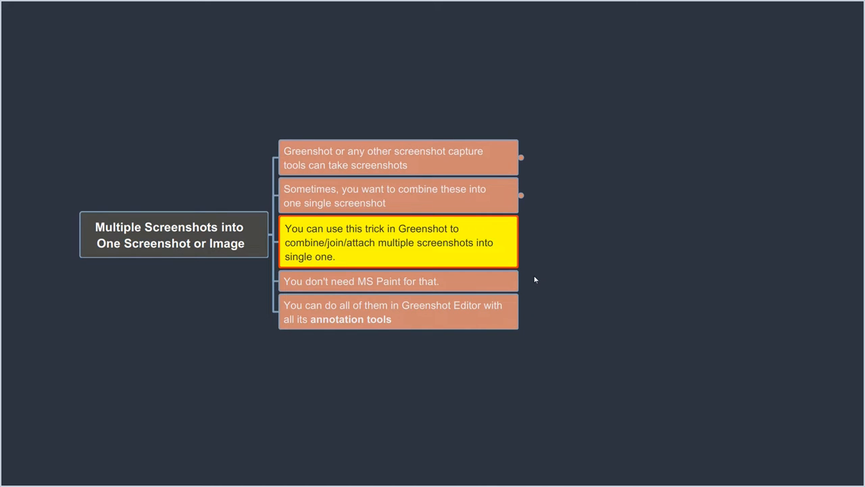
left_click(398, 279)
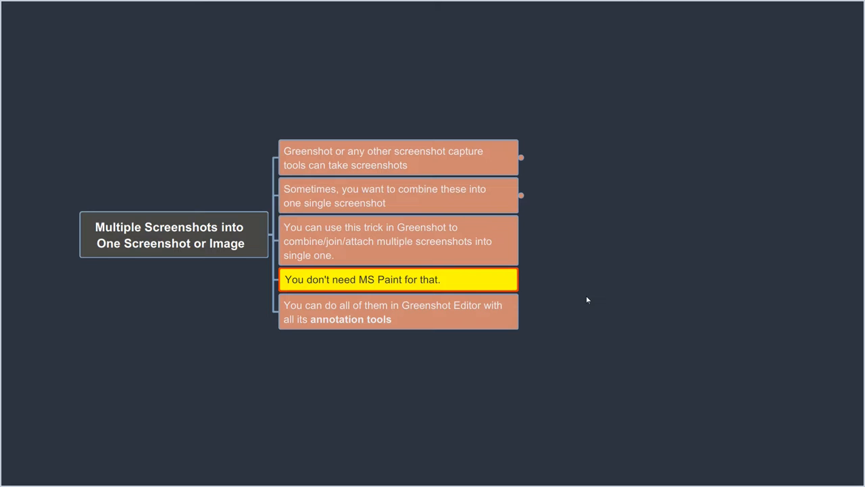
mouse_move(575, 305)
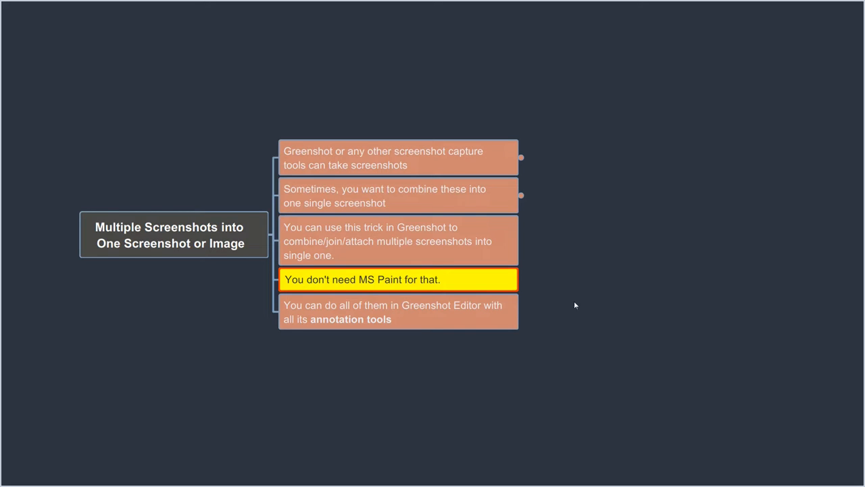
left_click(398, 311)
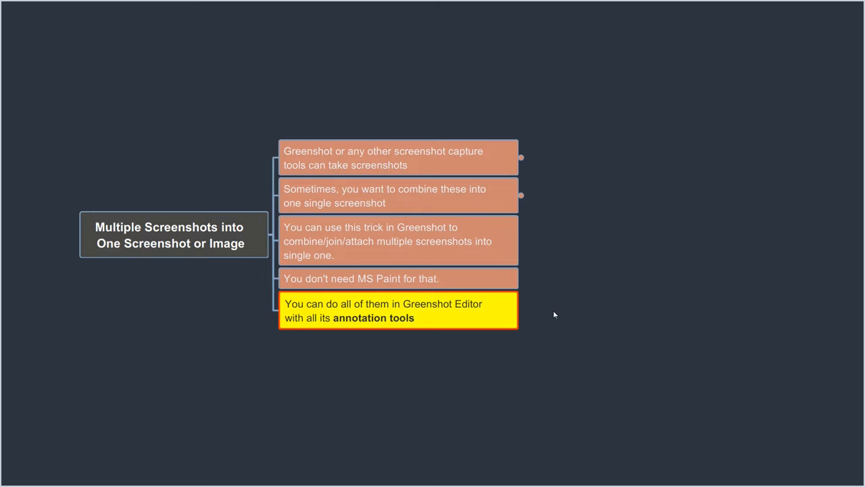
mouse_move(567, 413)
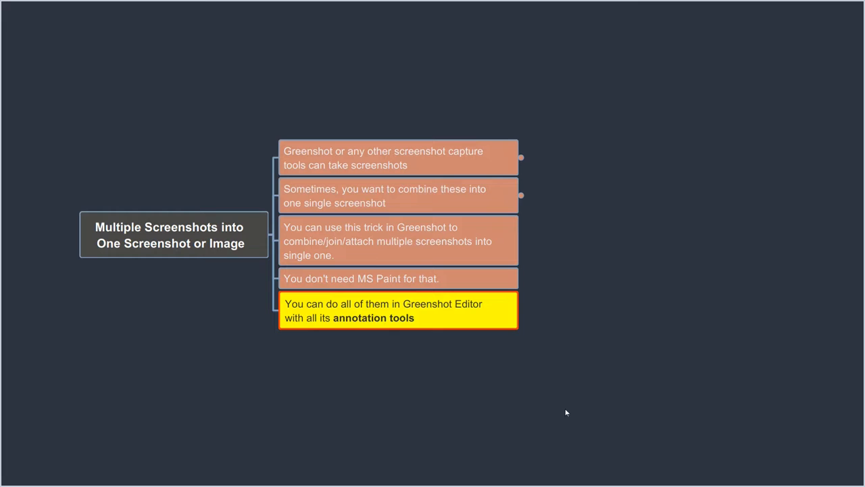
mouse_move(594, 324)
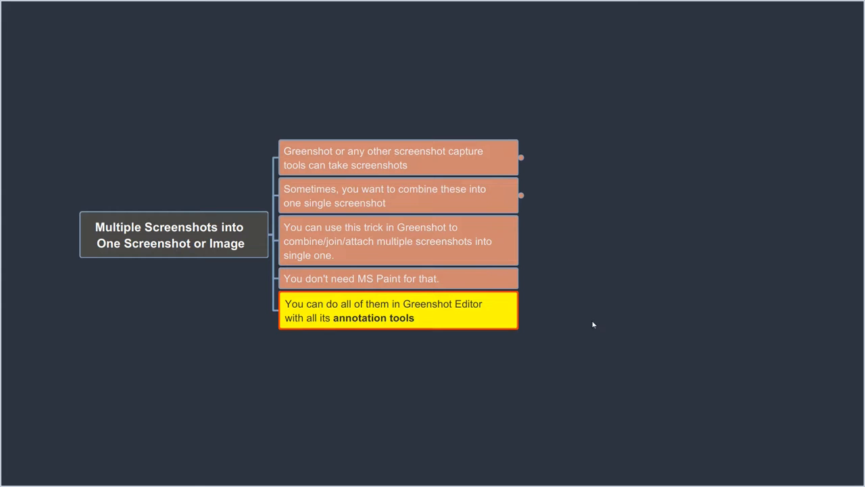
mouse_move(578, 269)
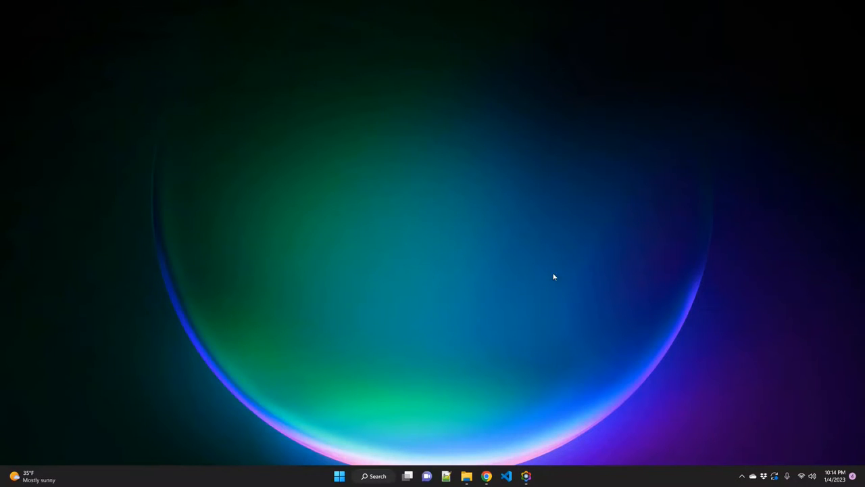
mouse_move(385, 202)
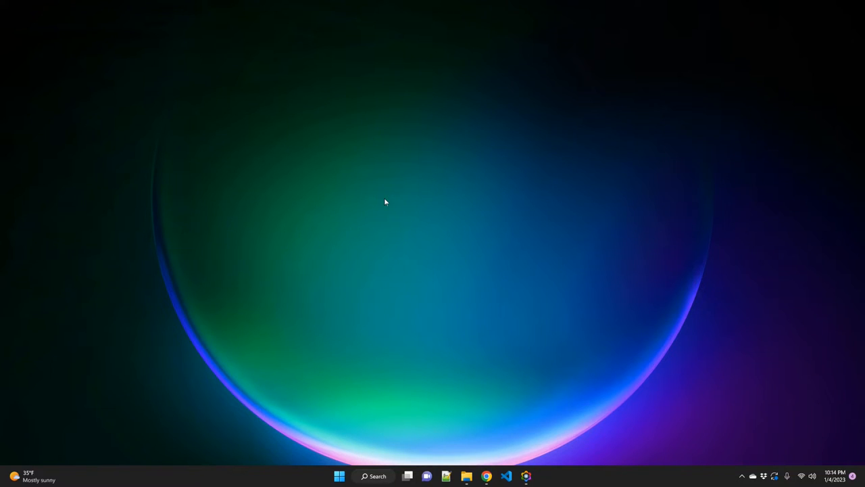
- Bring up the desktop's right-click shortcut menu and dismiss it again
right_click(368, 191)
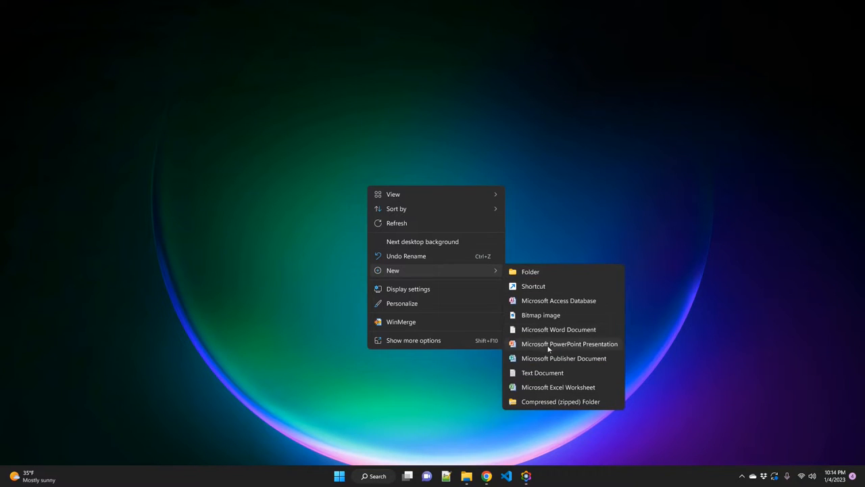
left_click(528, 192)
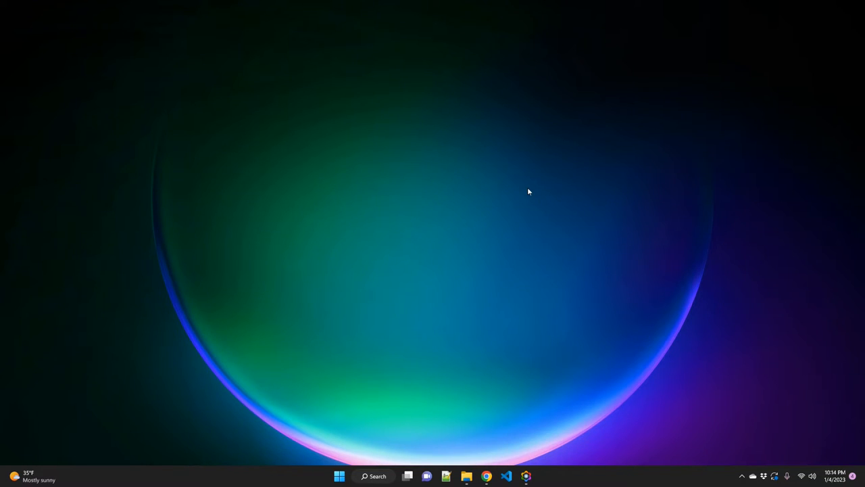
mouse_move(400, 190)
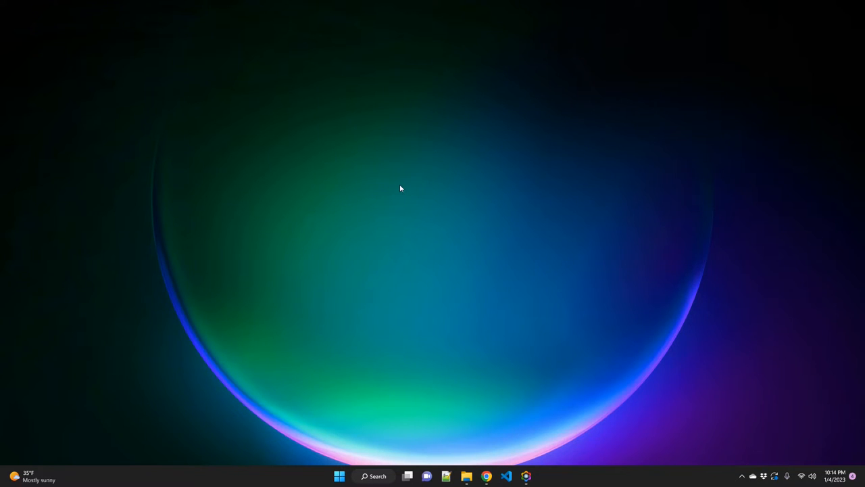
mouse_move(405, 193)
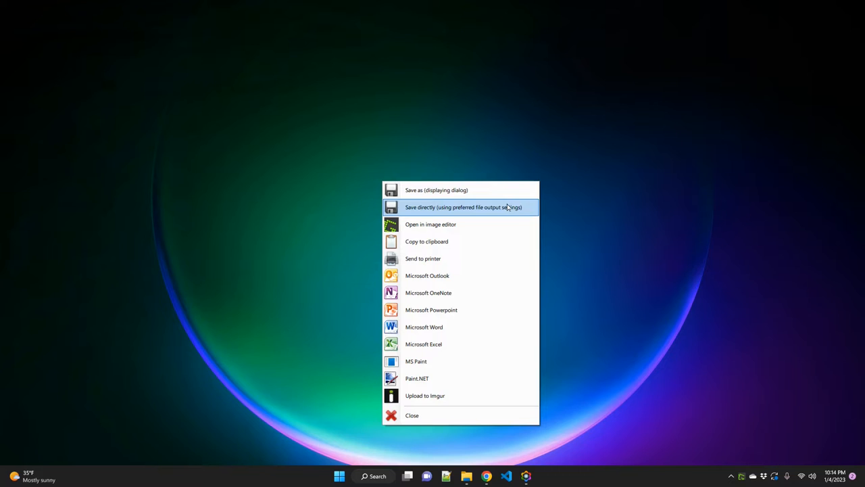
mouse_move(462, 224)
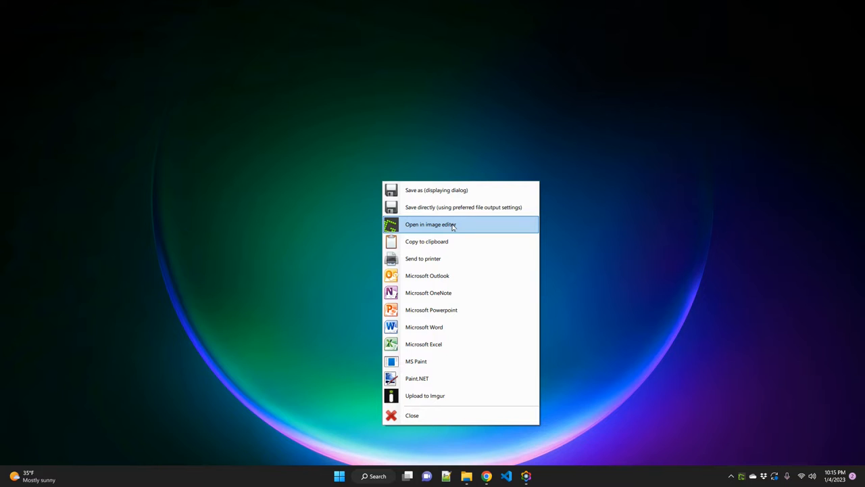
mouse_move(449, 241)
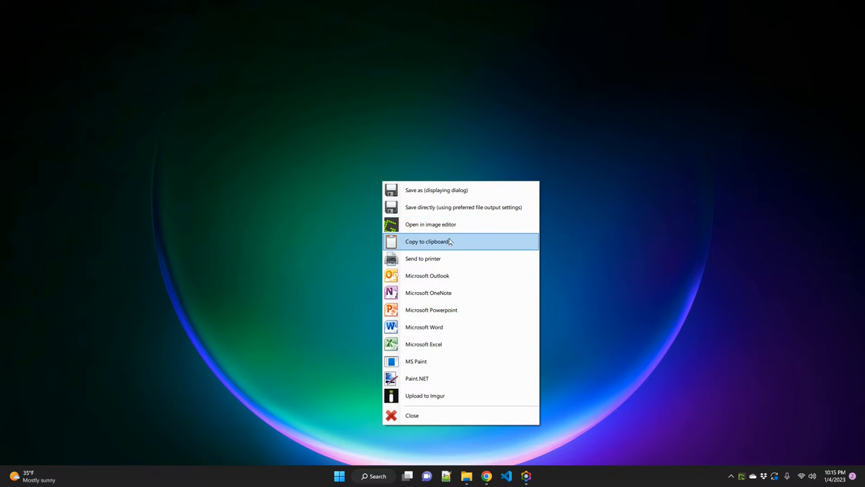
mouse_move(430, 224)
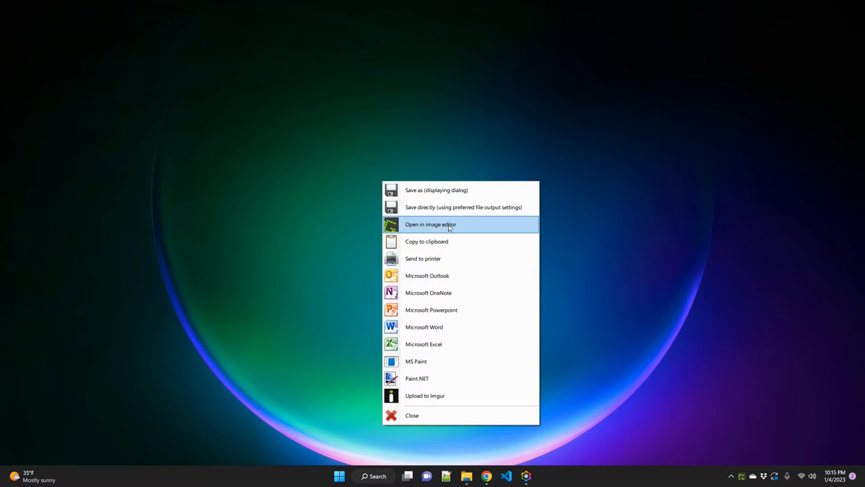
mouse_move(416, 226)
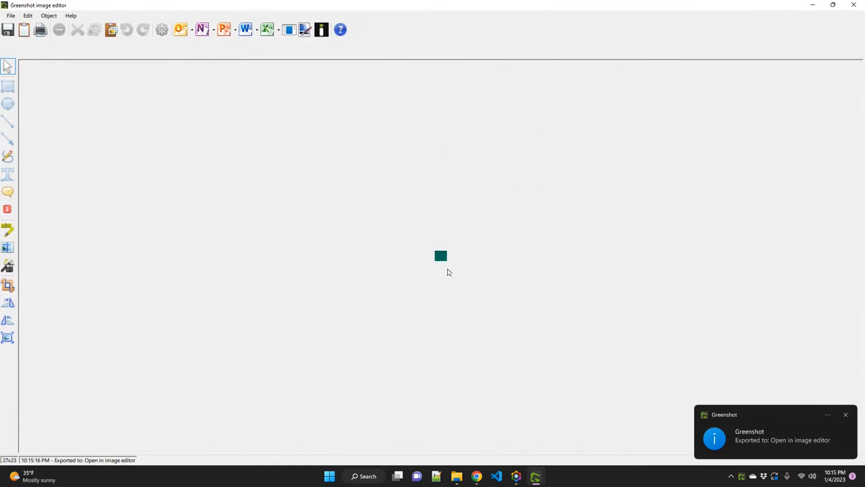
mouse_move(846, 415)
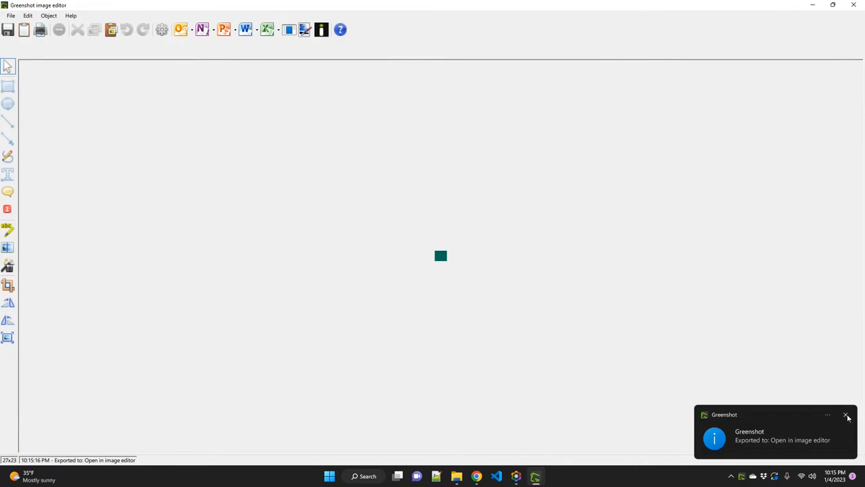
- Dismiss the export notification, review the Destination preferences and cancel without changes
left_click(846, 414)
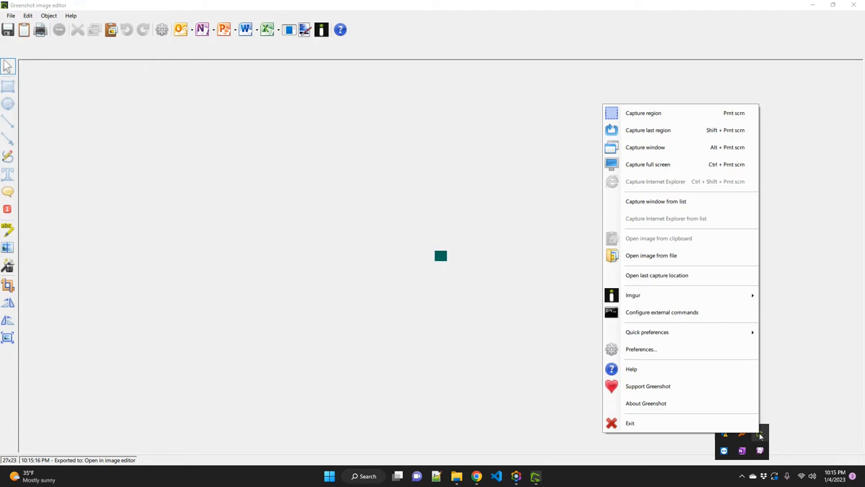
mouse_move(681, 349)
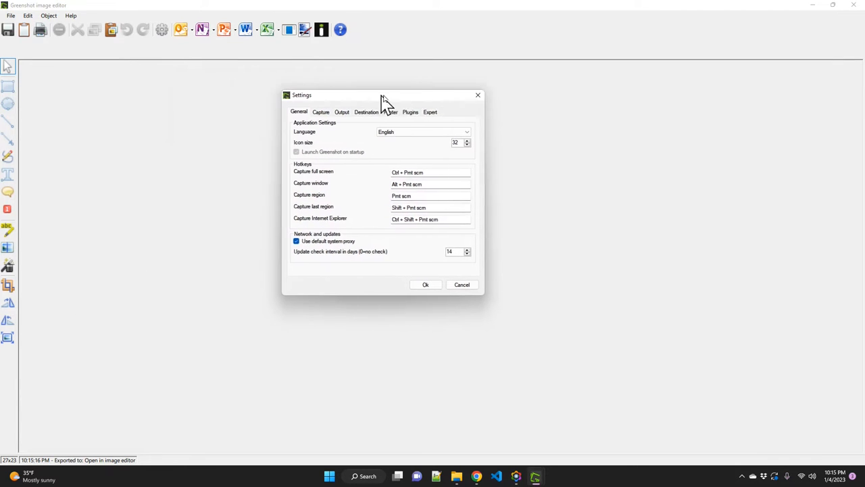
left_click(366, 111)
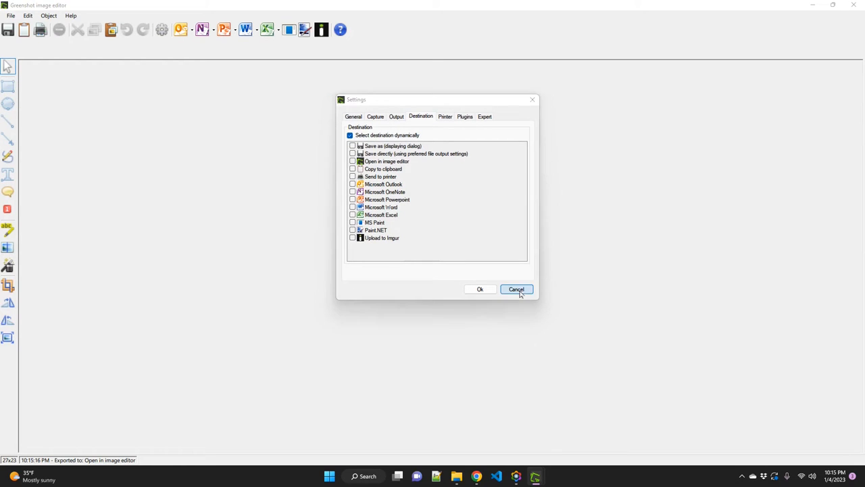
left_click(517, 289)
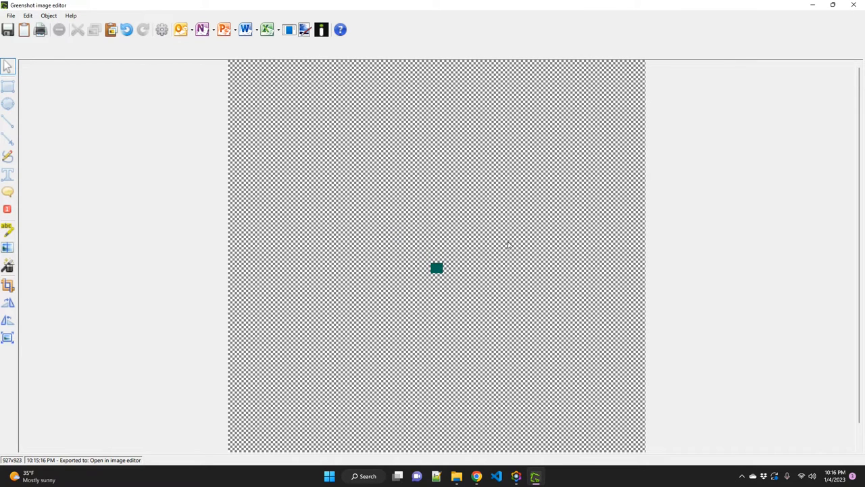
mouse_move(595, 243)
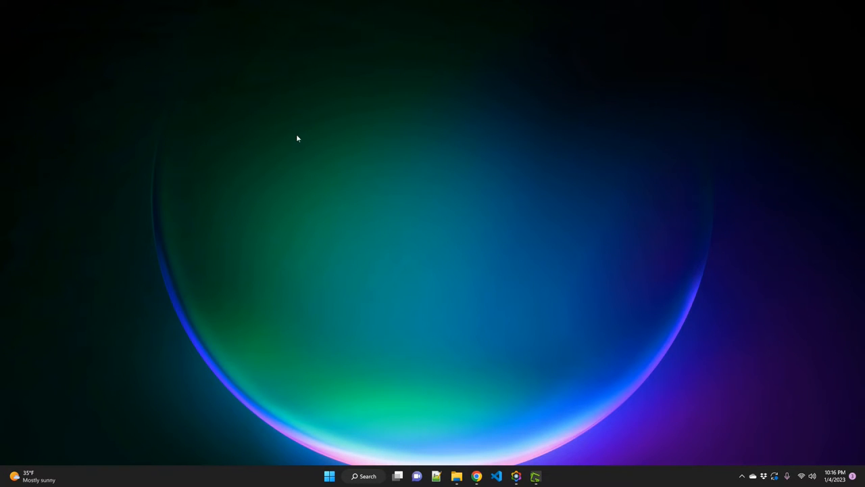
mouse_move(292, 146)
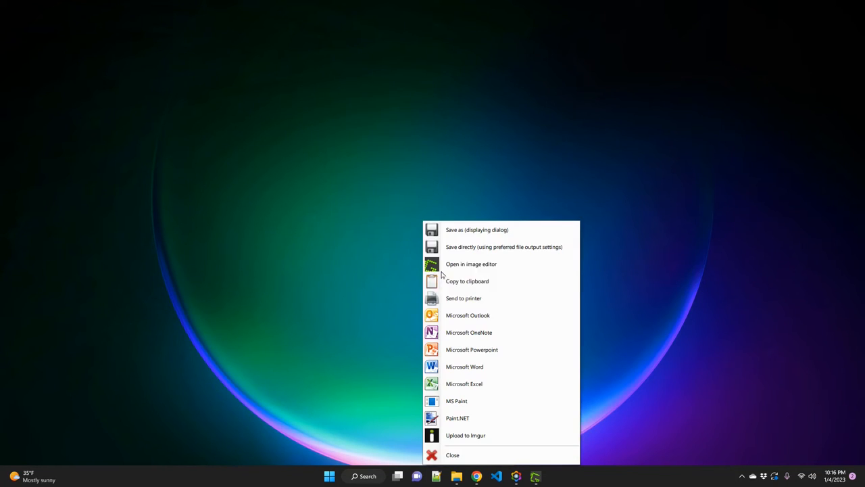
- Copy the freshly captured desktop region to the clipboard
left_click(468, 280)
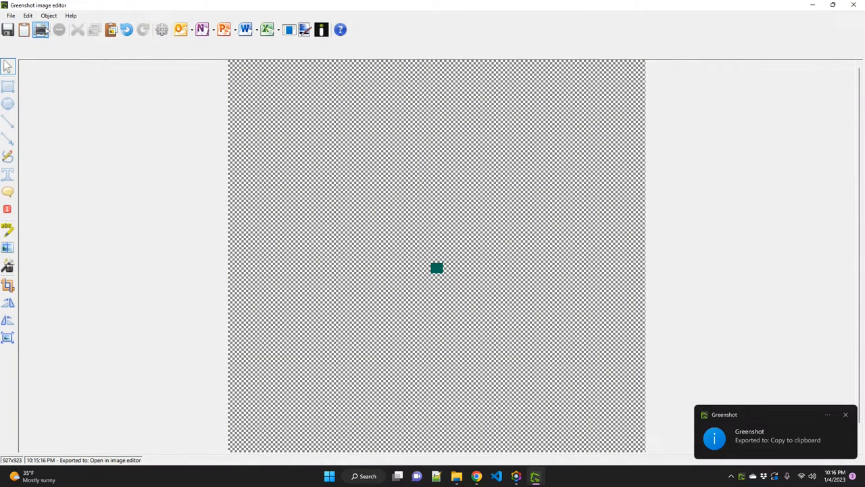
- Paste the clipboard capture of the desktop menu onto the blank canvas via the Edit menu
left_click(27, 16)
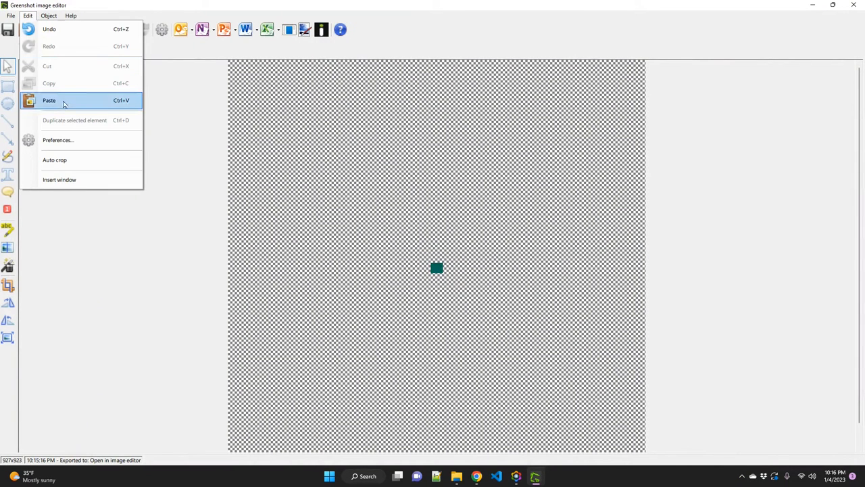
right_click(233, 68)
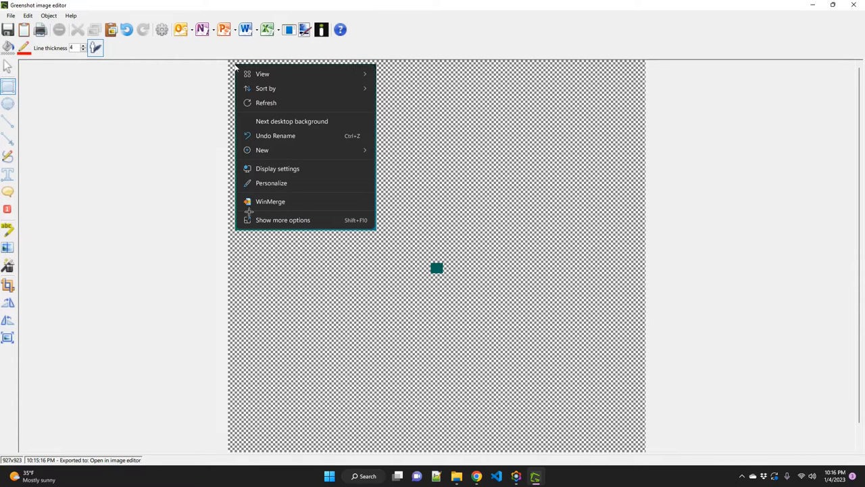
mouse_move(282, 219)
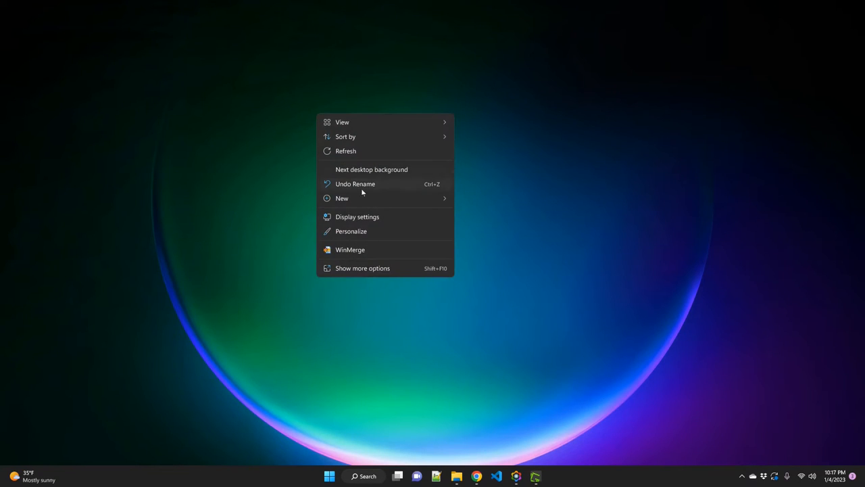
- Expand the desktop menu with Show more options and copy its capture to the clipboard
left_click(363, 267)
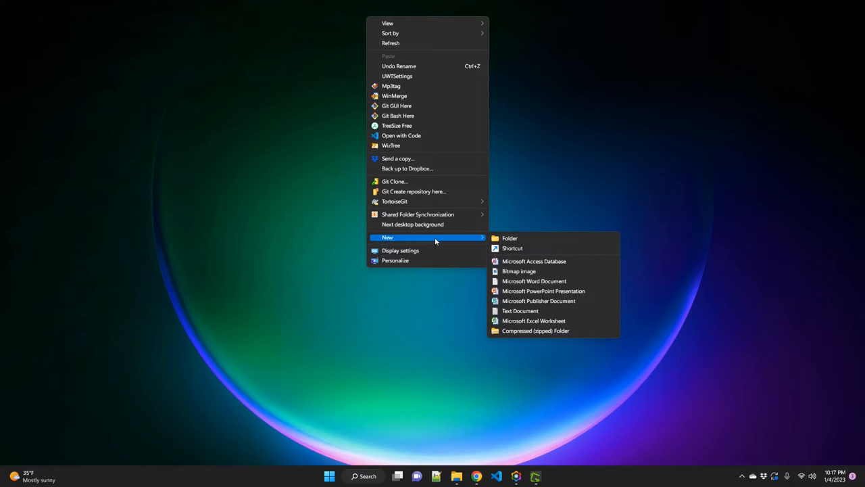
mouse_move(436, 238)
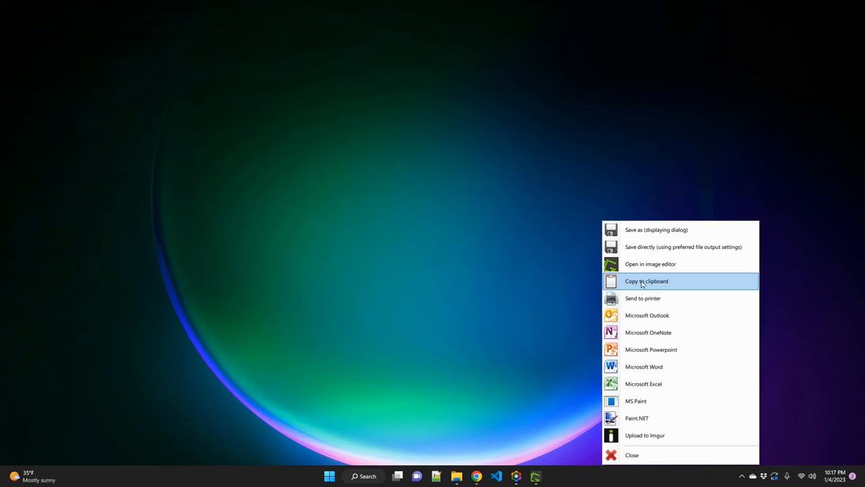
left_click(647, 280)
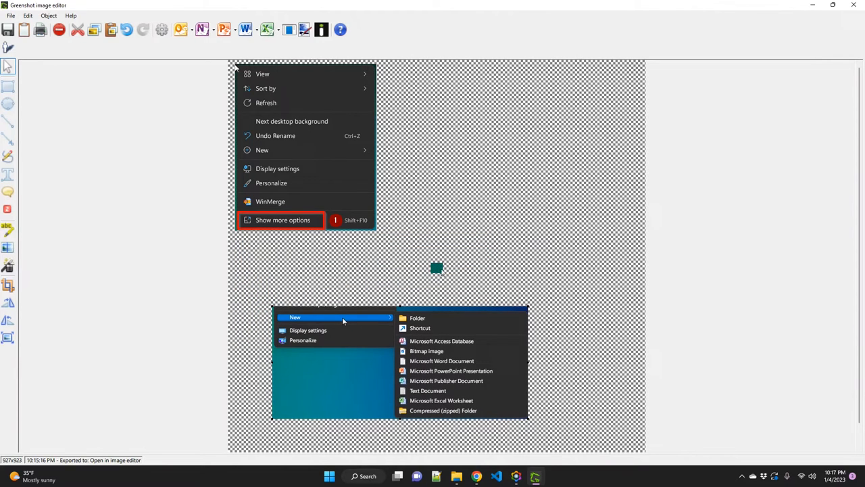
mouse_move(446, 310)
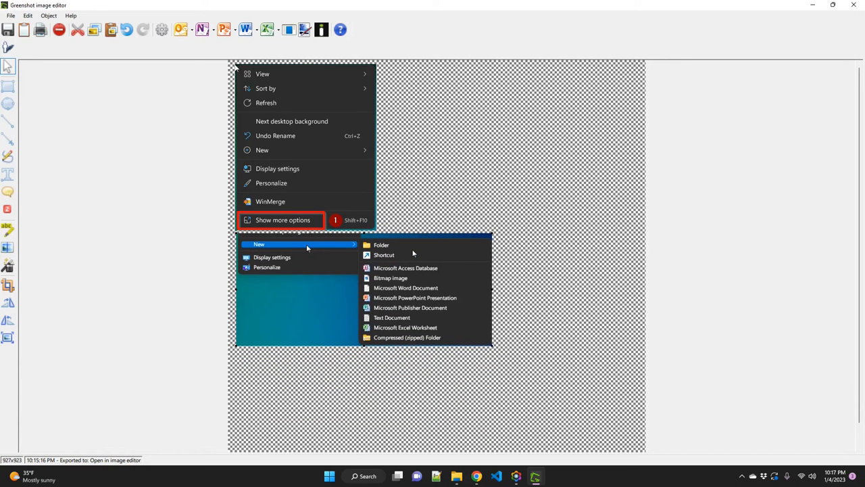
mouse_move(33, 101)
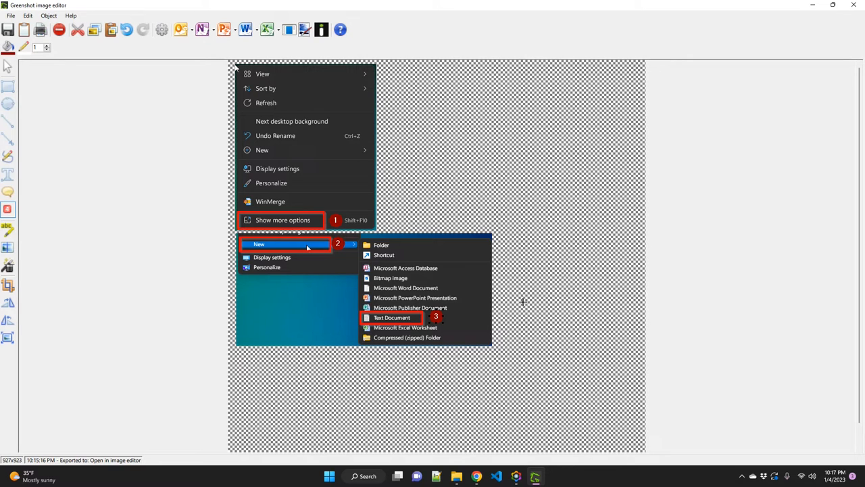
mouse_move(511, 205)
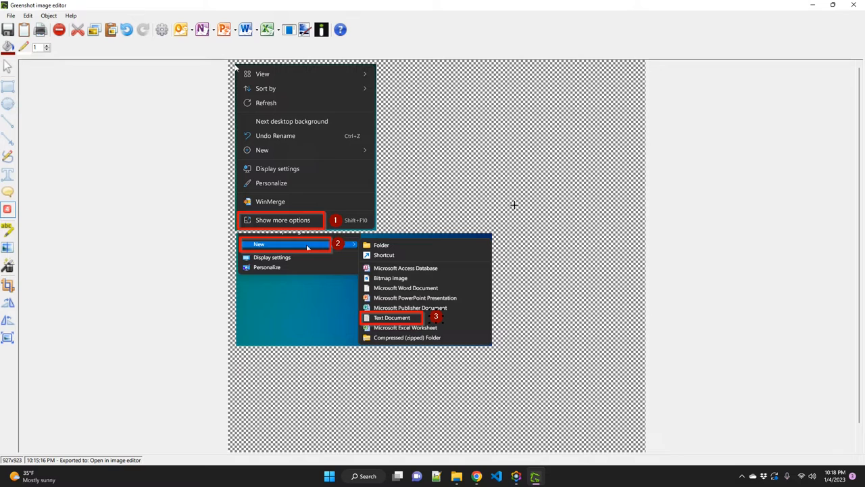
mouse_move(302, 238)
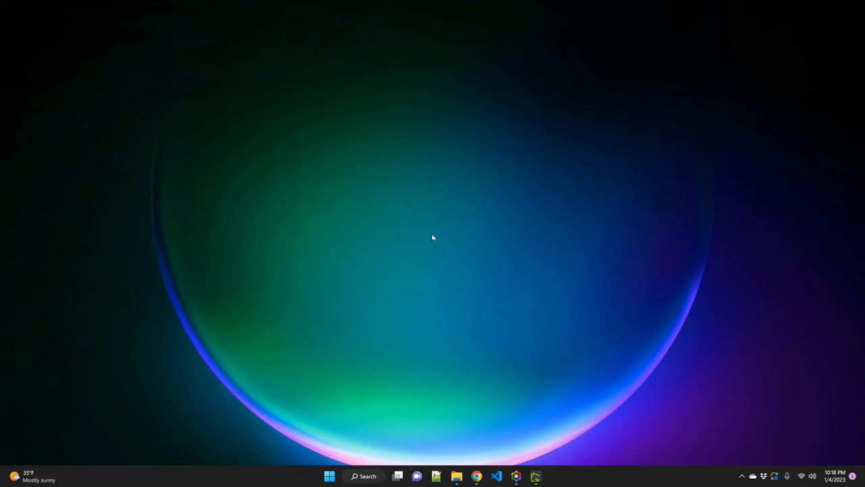
mouse_move(403, 165)
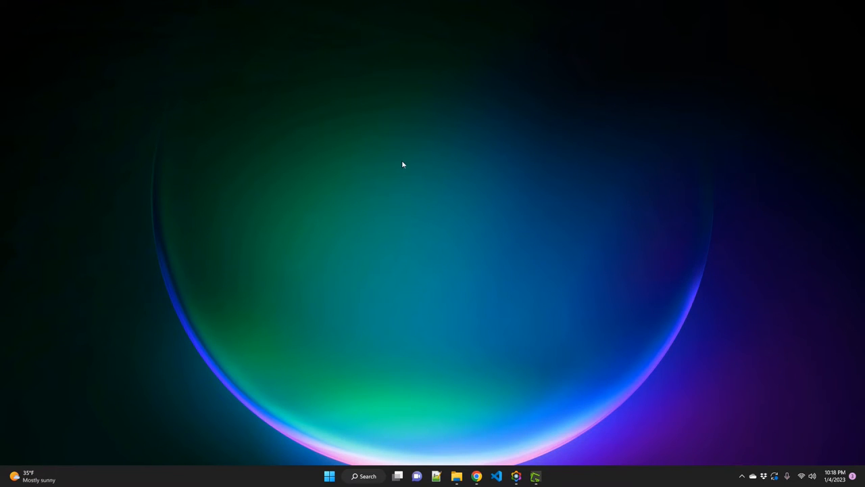
left_click(457, 475)
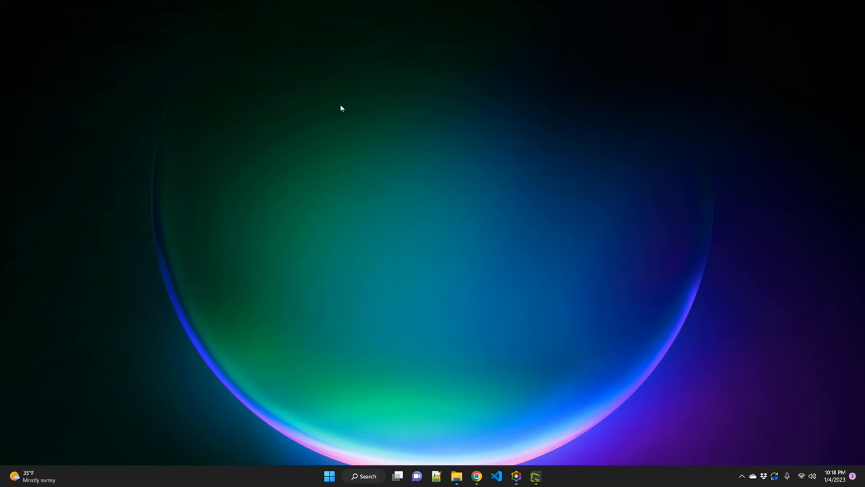
mouse_move(545, 263)
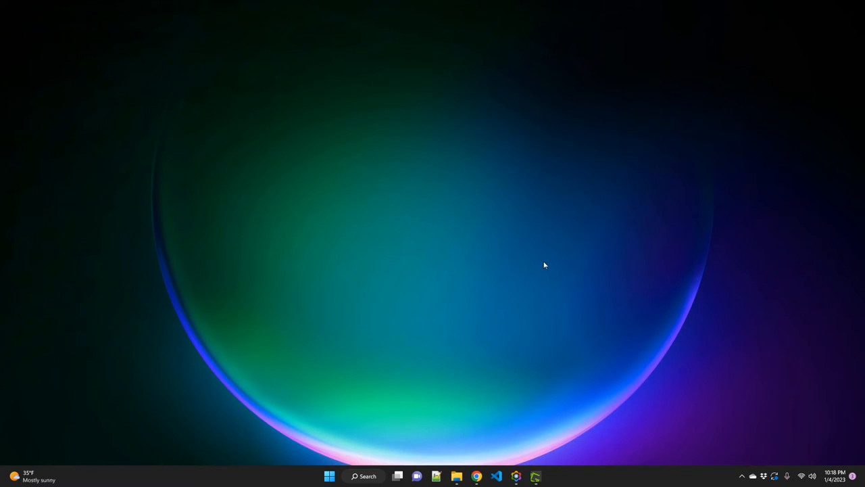
mouse_move(546, 265)
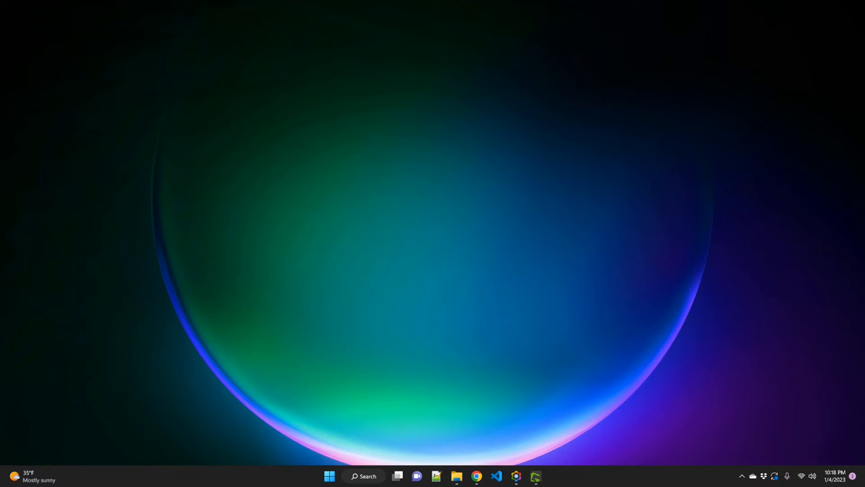
left_click(457, 476)
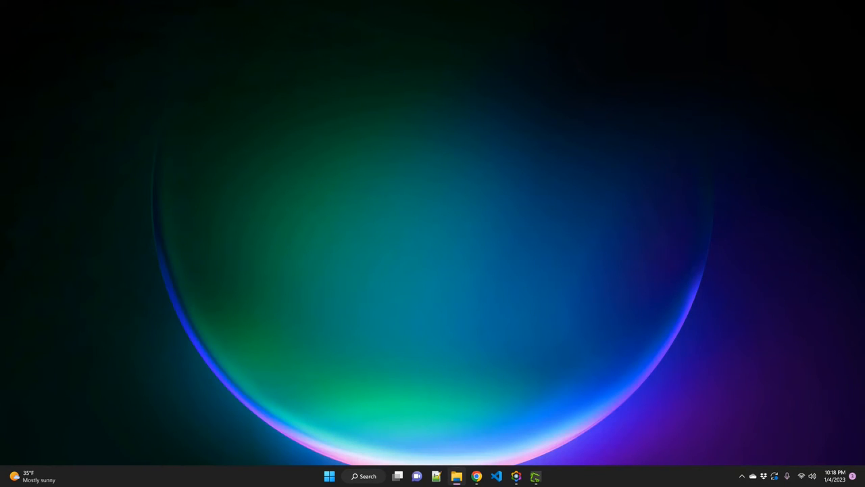
- Show the Desktop folder in File Explorer and copy a capture of the New Text Document.txt row to the clipboard
left_click(457, 476)
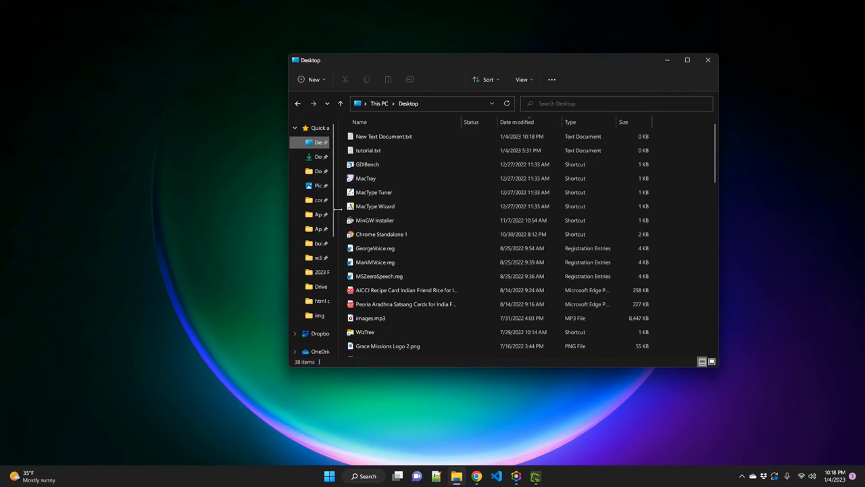
mouse_move(390, 135)
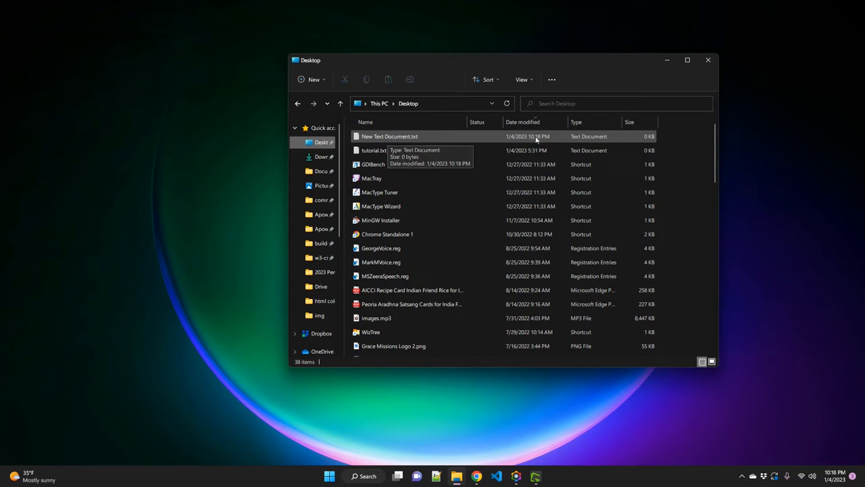
mouse_move(365, 138)
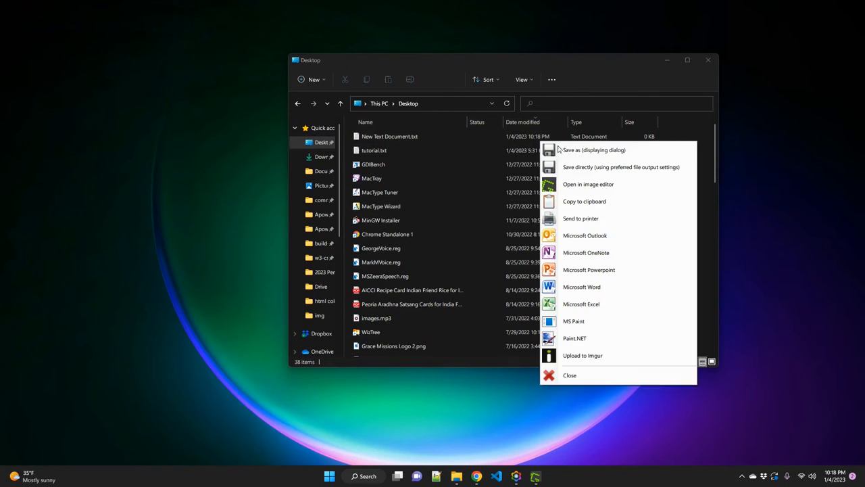
left_click(584, 200)
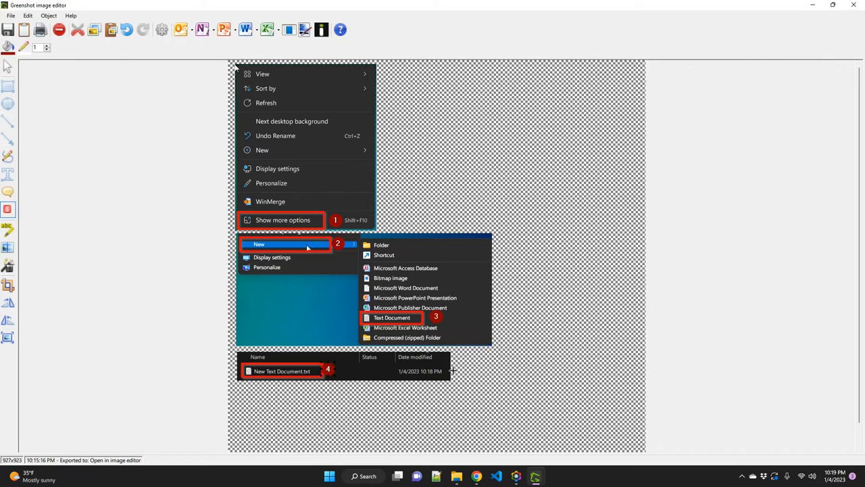
mouse_move(367, 195)
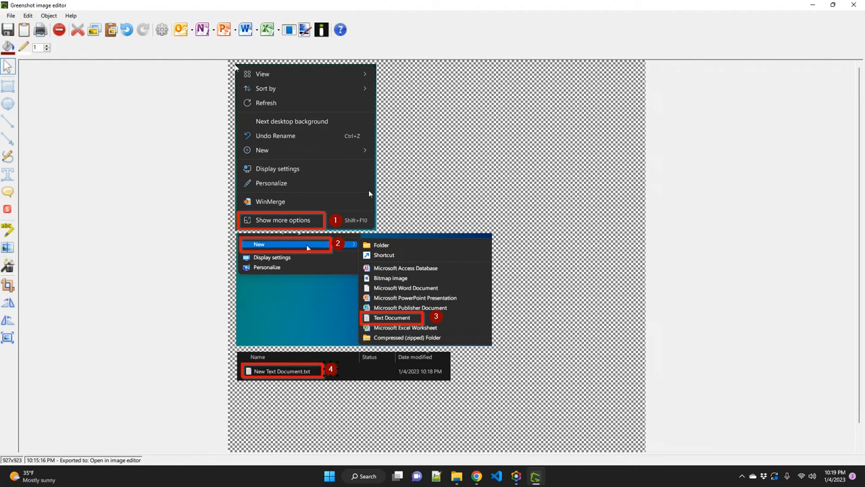
mouse_move(329, 360)
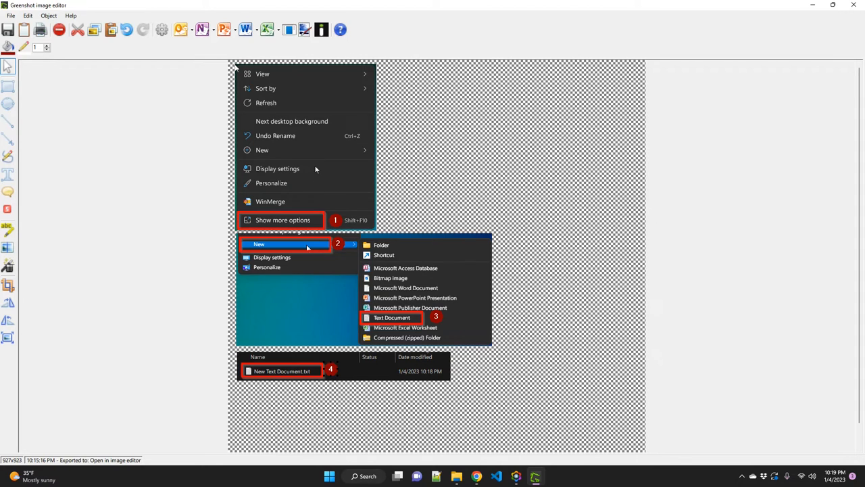
mouse_move(18, 131)
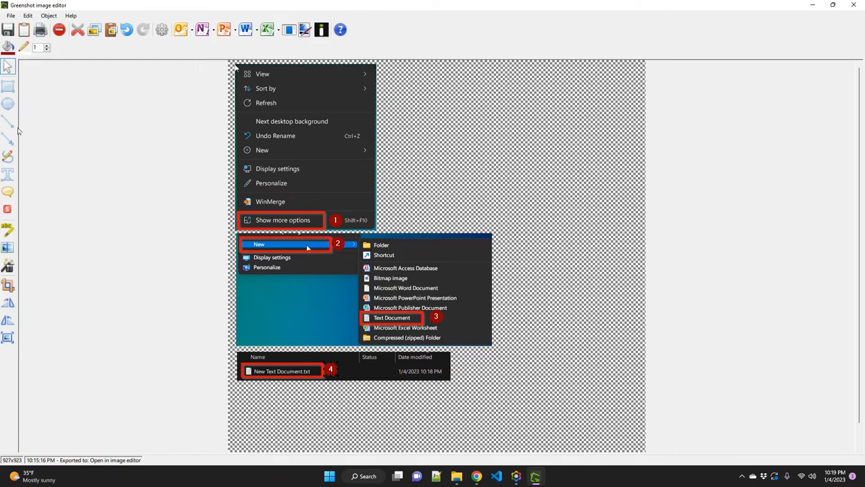
mouse_move(73, 76)
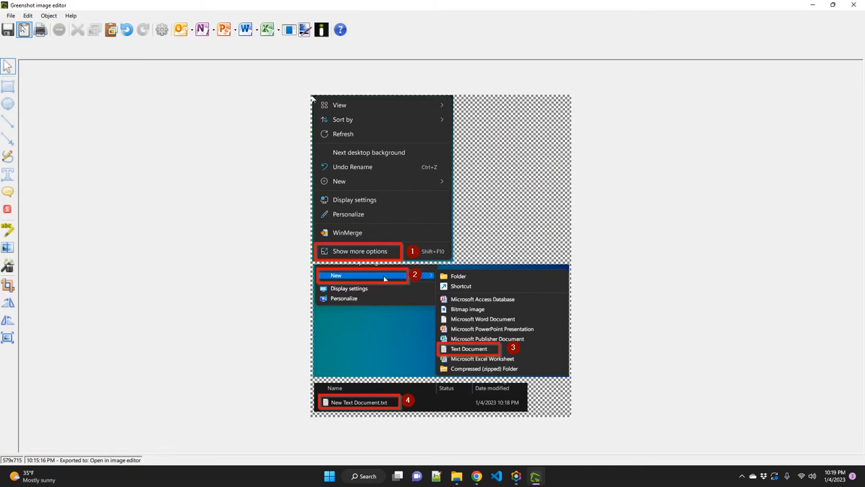
- Bring up the editor's File menu for the merged image, close it, and bring it up again
left_click(11, 17)
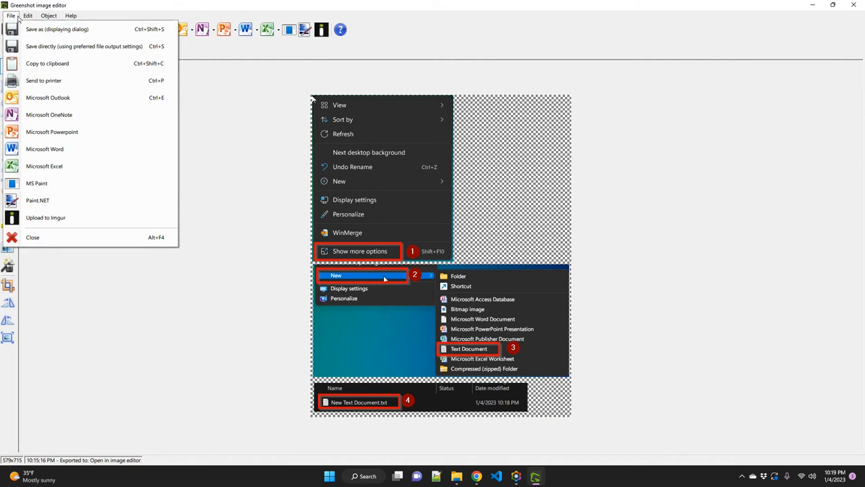
left_click(27, 16)
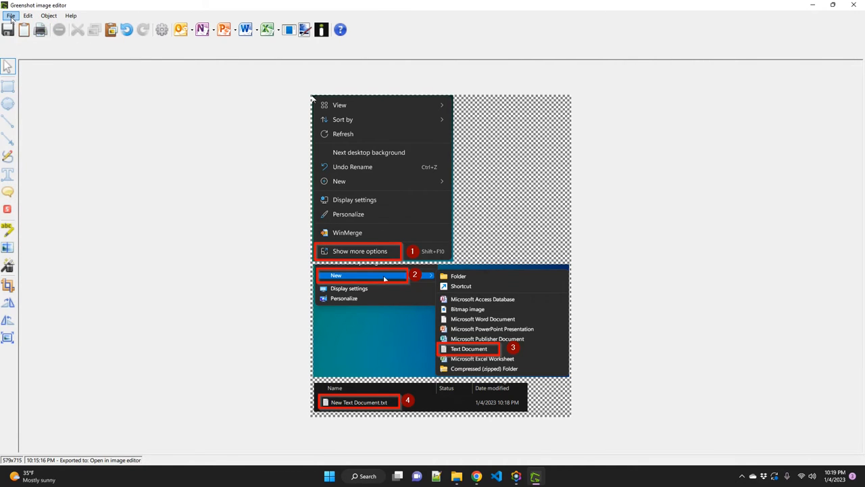
left_click(11, 16)
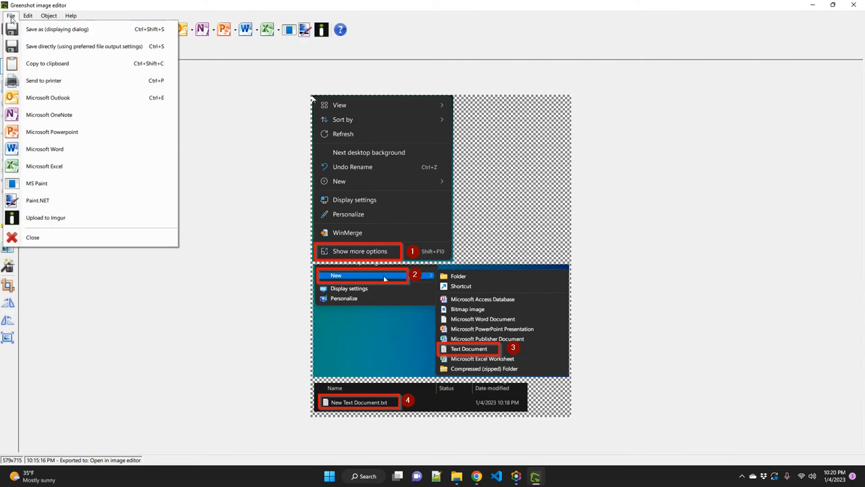
- Start Save As for the composite image and switch the file type to JPG
left_click(57, 30)
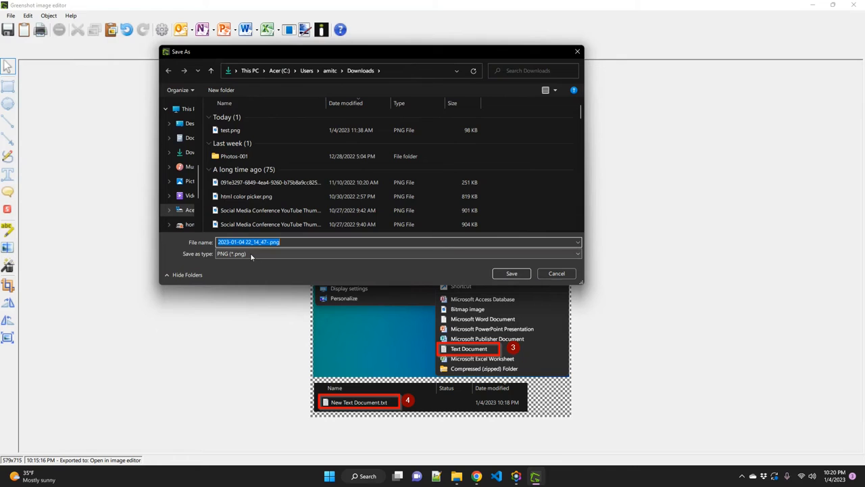
mouse_move(411, 103)
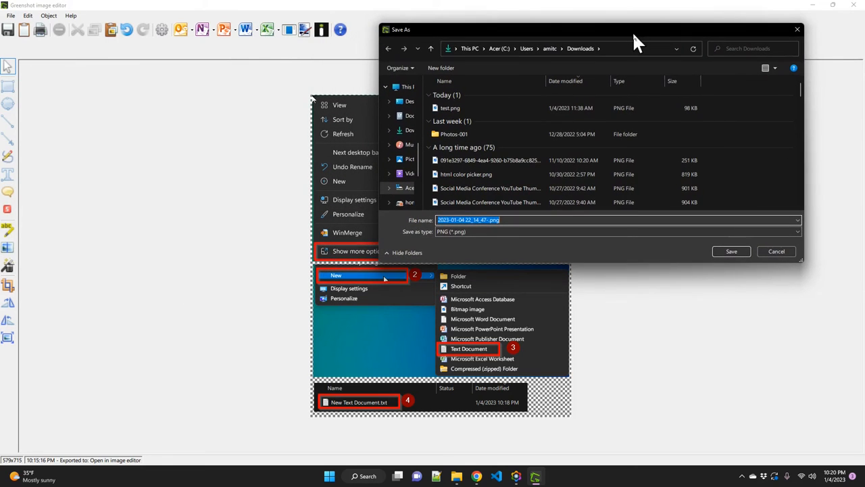
mouse_move(492, 238)
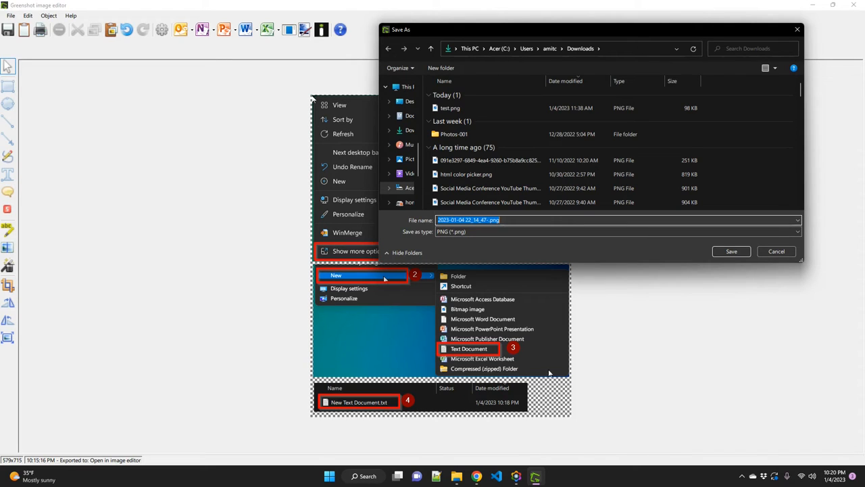
mouse_move(553, 390)
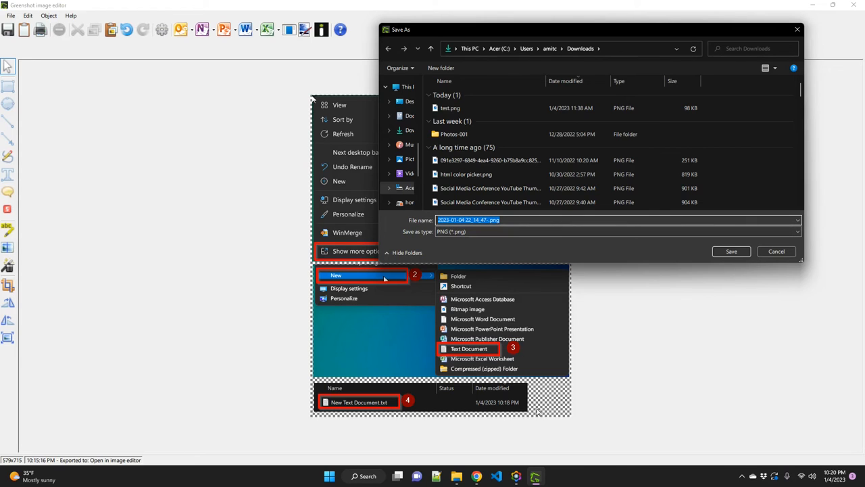
left_click(797, 231)
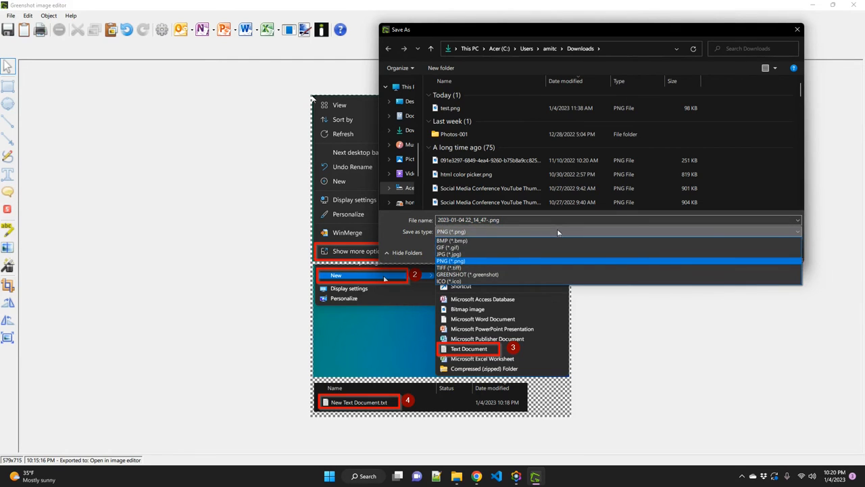
left_click(449, 255)
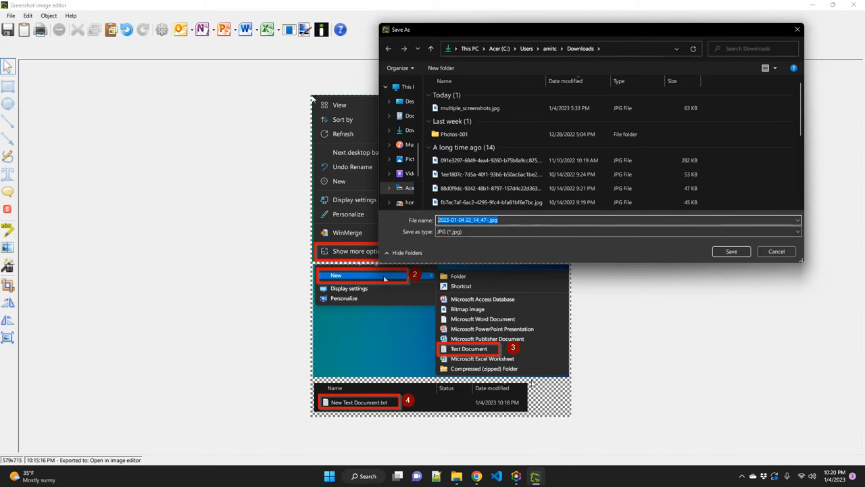
mouse_move(678, 348)
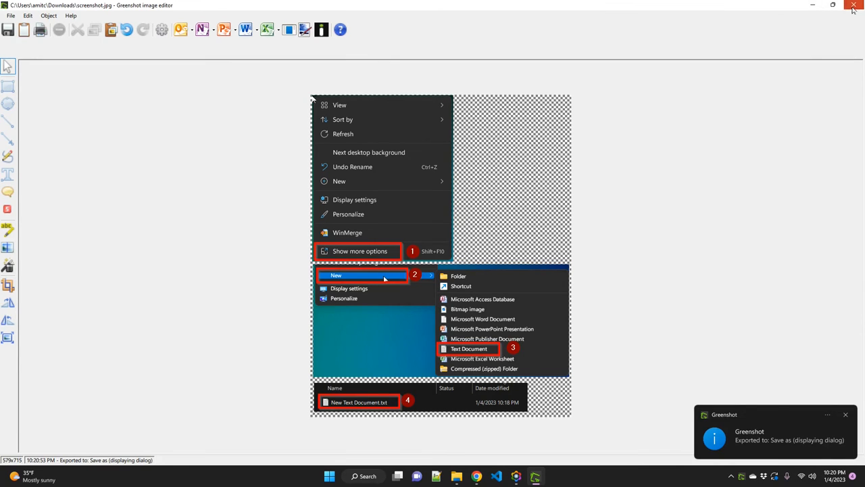
- Show the Downloads folder in File Explorer with the new screenshot.jpg listed first
left_click(852, 5)
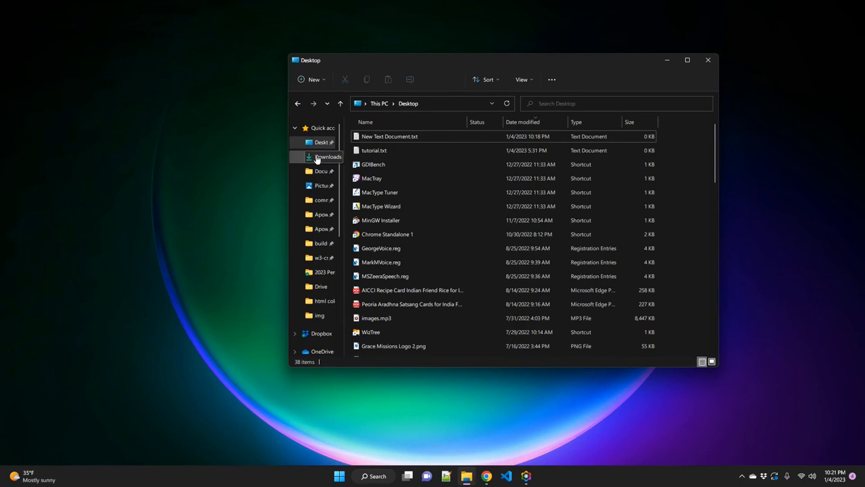
left_click(327, 156)
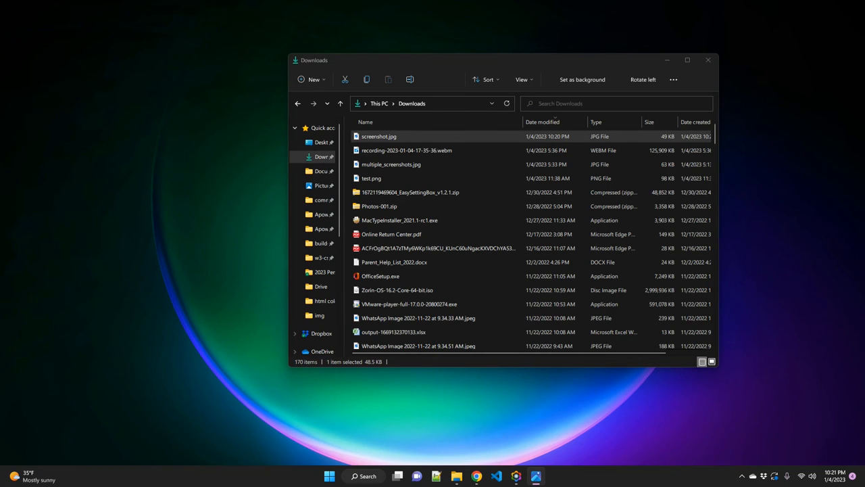
- View screenshot.jpg in Windows Photos to check the four numbered red highlights
double_click(379, 135)
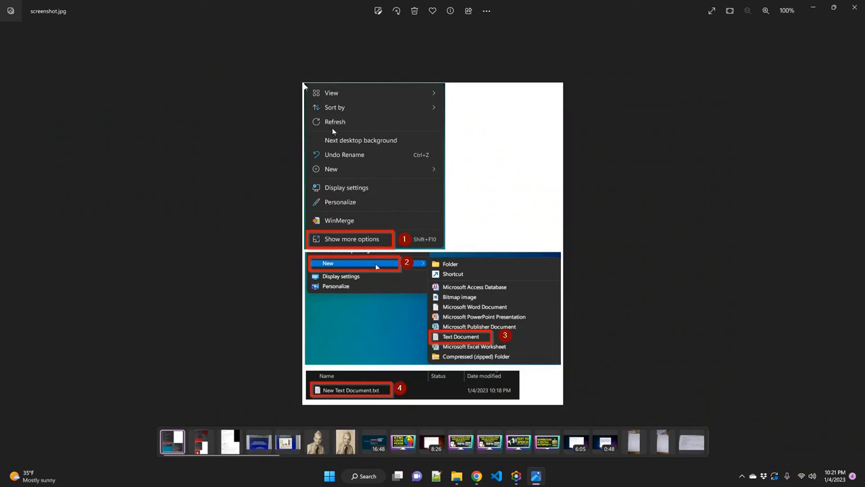
mouse_move(438, 392)
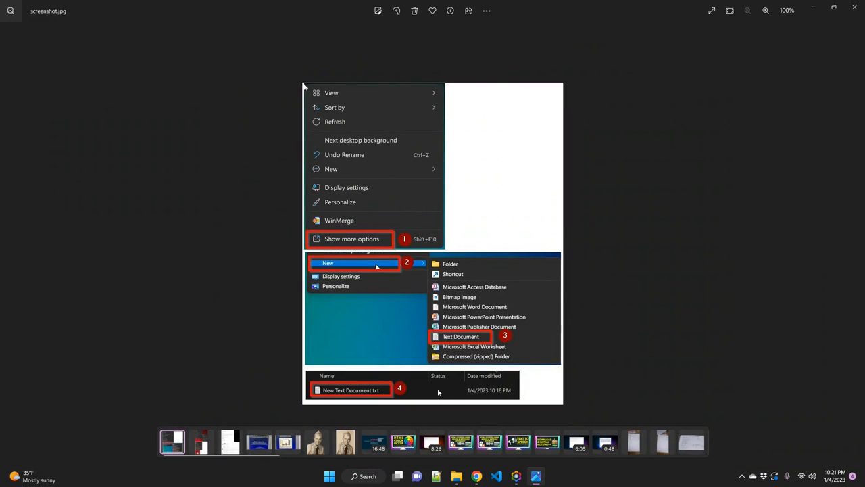
mouse_move(457, 263)
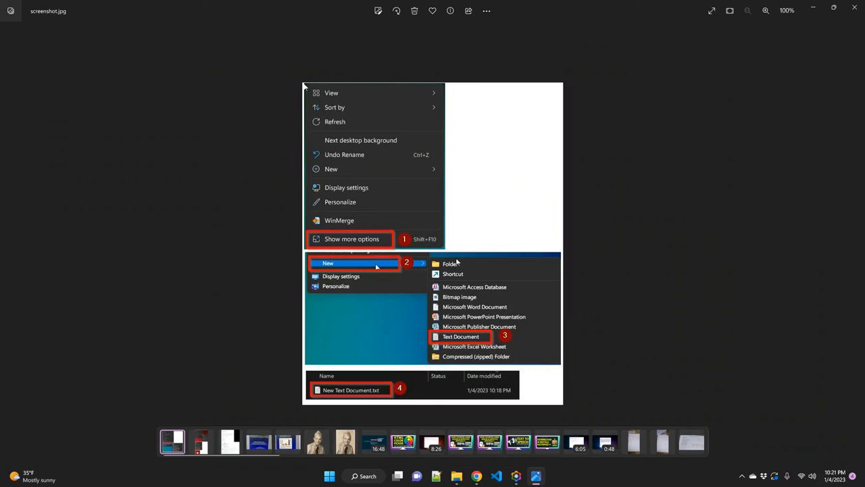
mouse_move(674, 173)
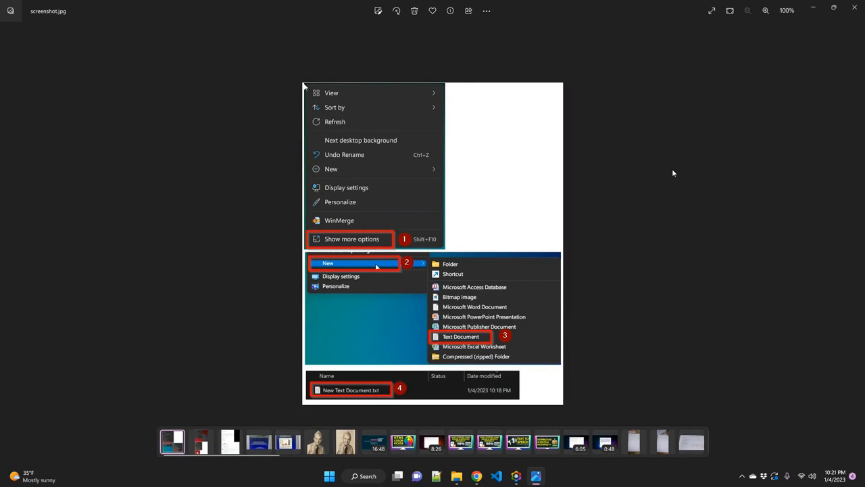
mouse_move(450, 11)
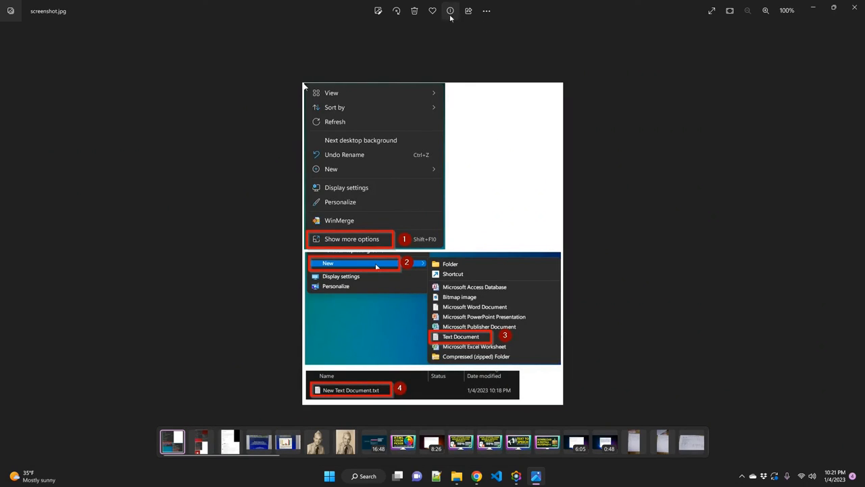
mouse_move(755, 208)
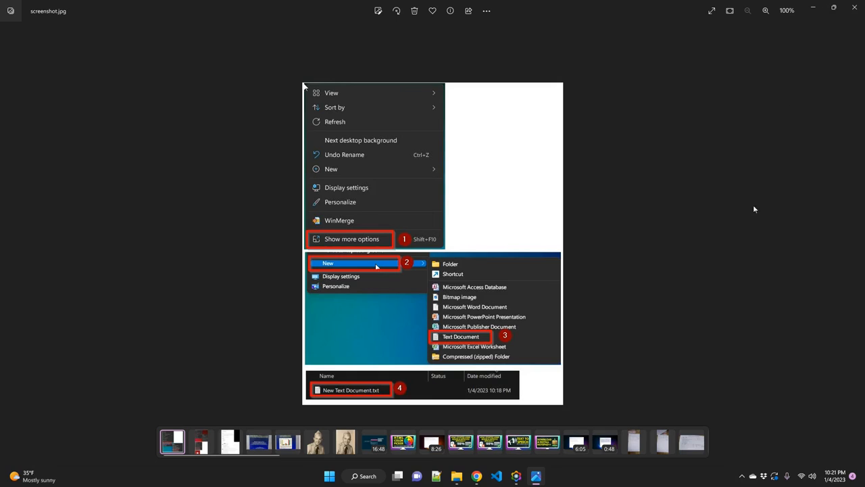
mouse_move(446, 177)
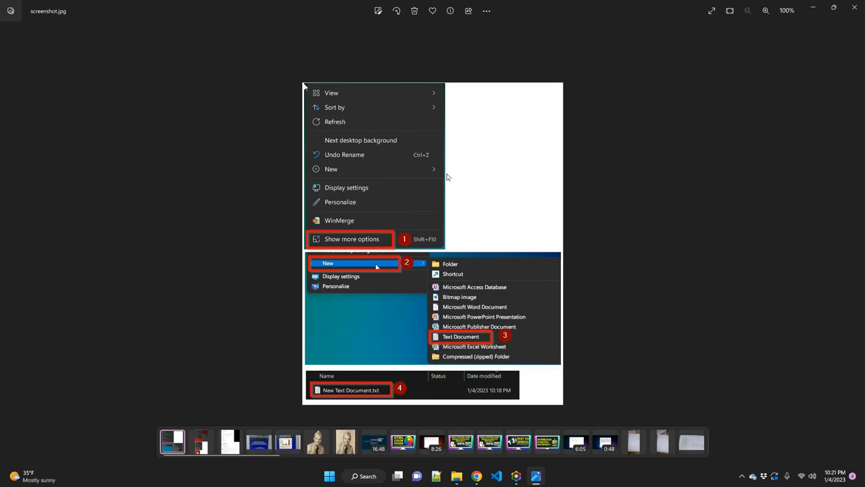
mouse_move(646, 135)
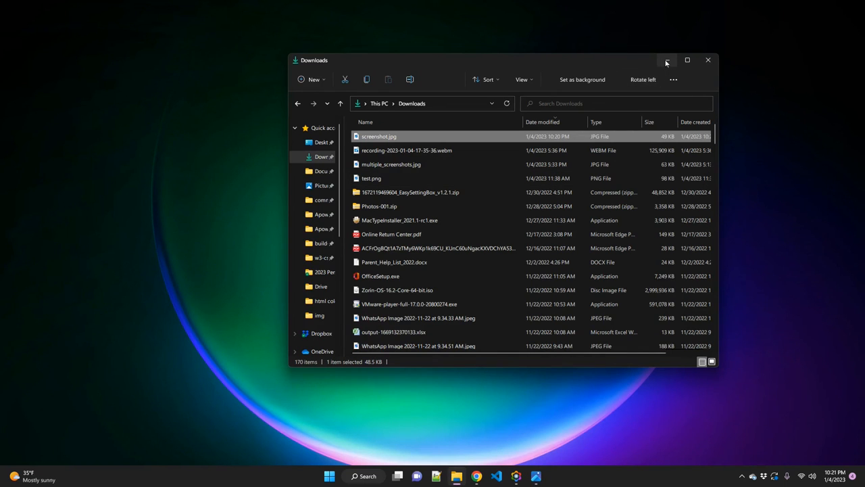
mouse_move(668, 59)
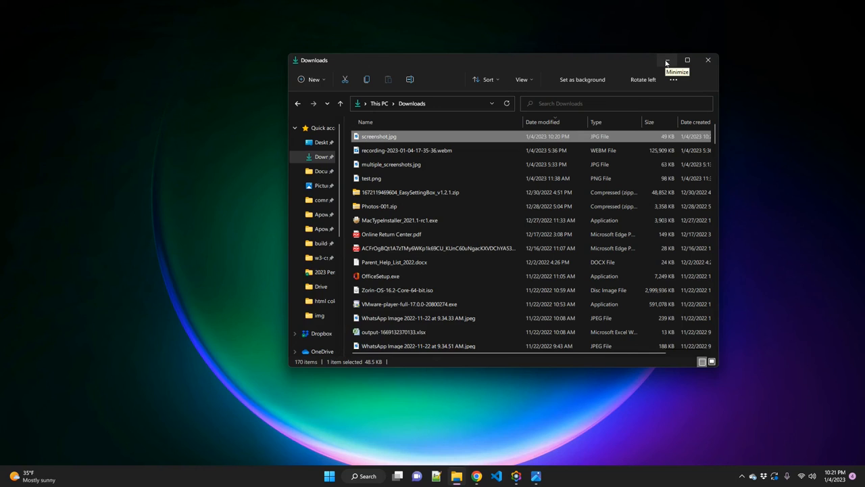
mouse_move(579, 65)
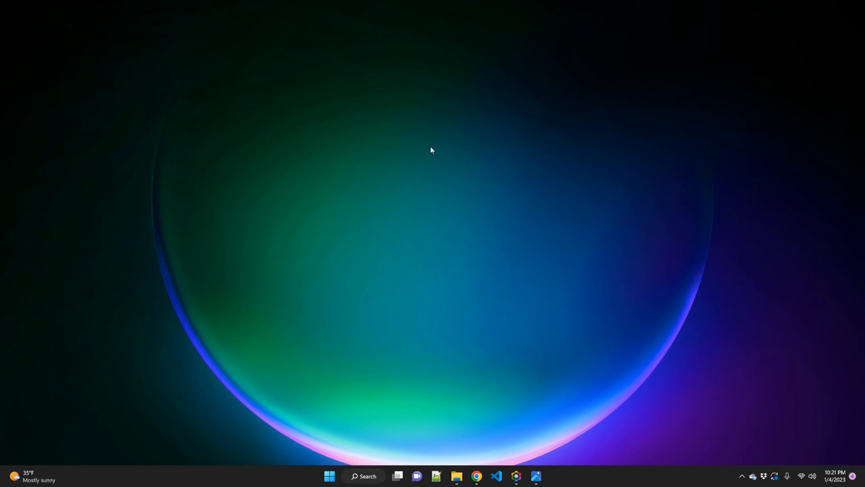
mouse_move(438, 165)
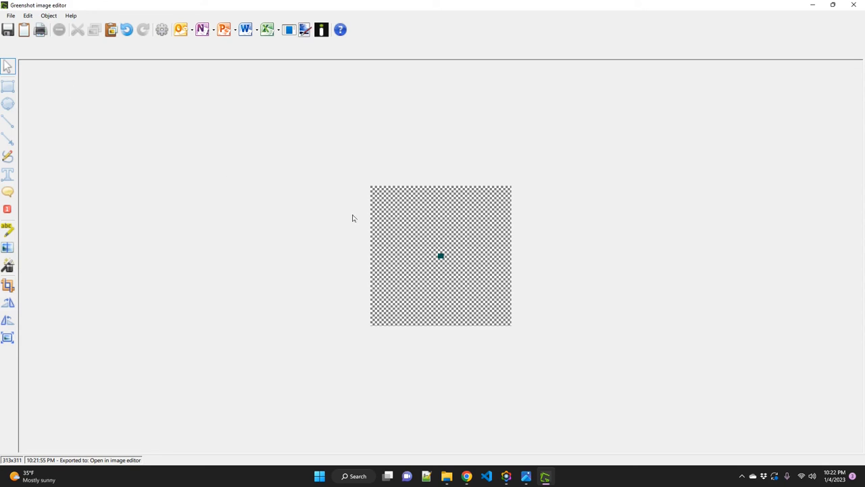
- Bring up the editor's File menu with saving and export choices for the new capture
left_click(11, 17)
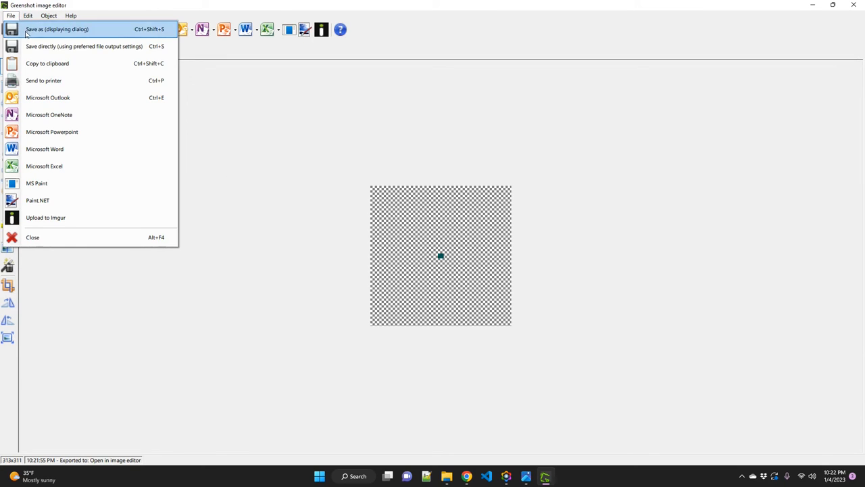
mouse_move(571, 222)
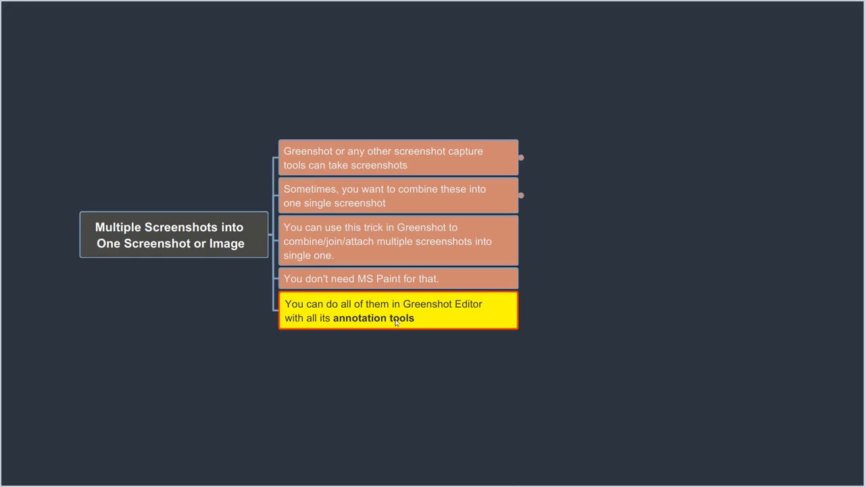
mouse_move(595, 224)
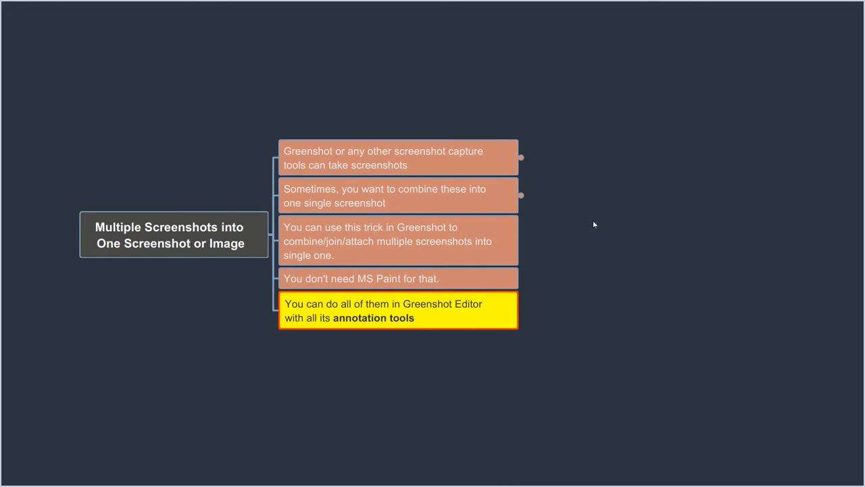